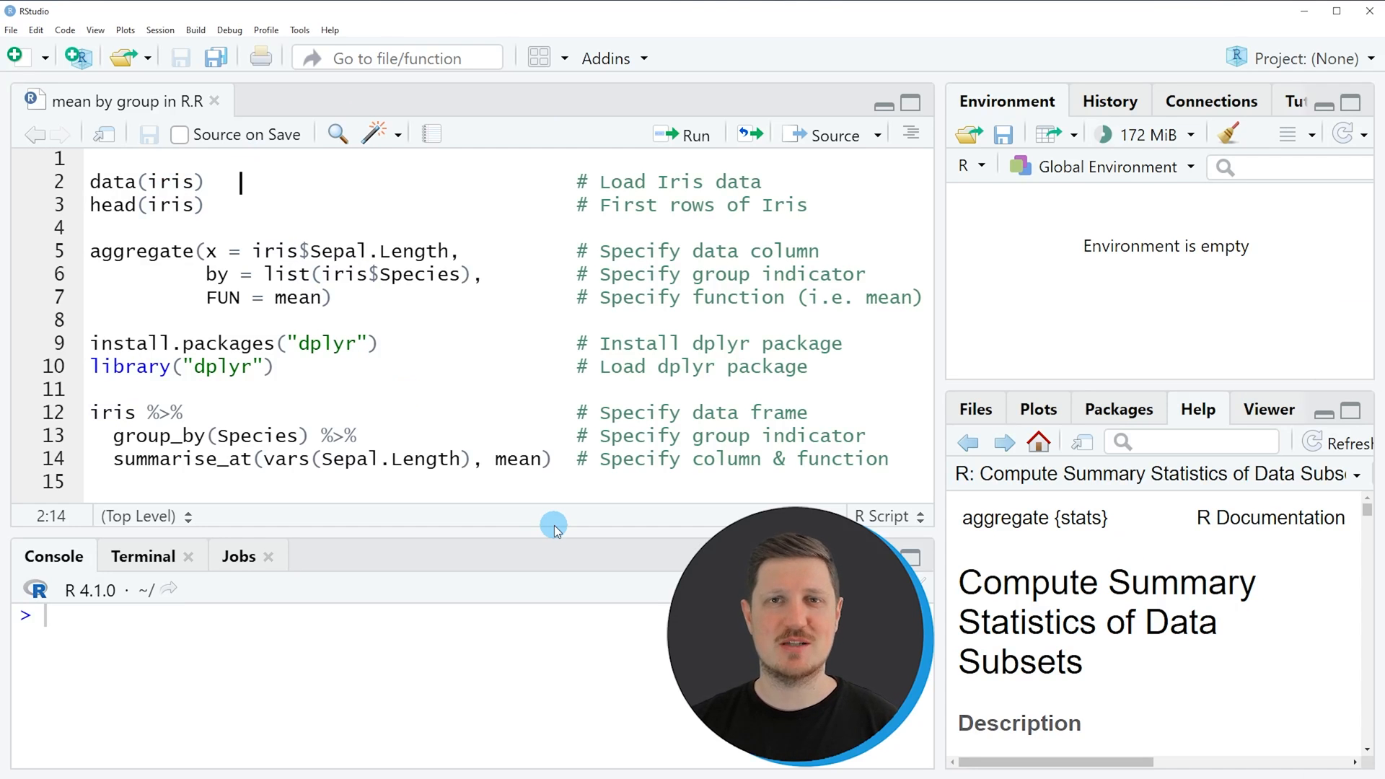
mouse_move(95, 223)
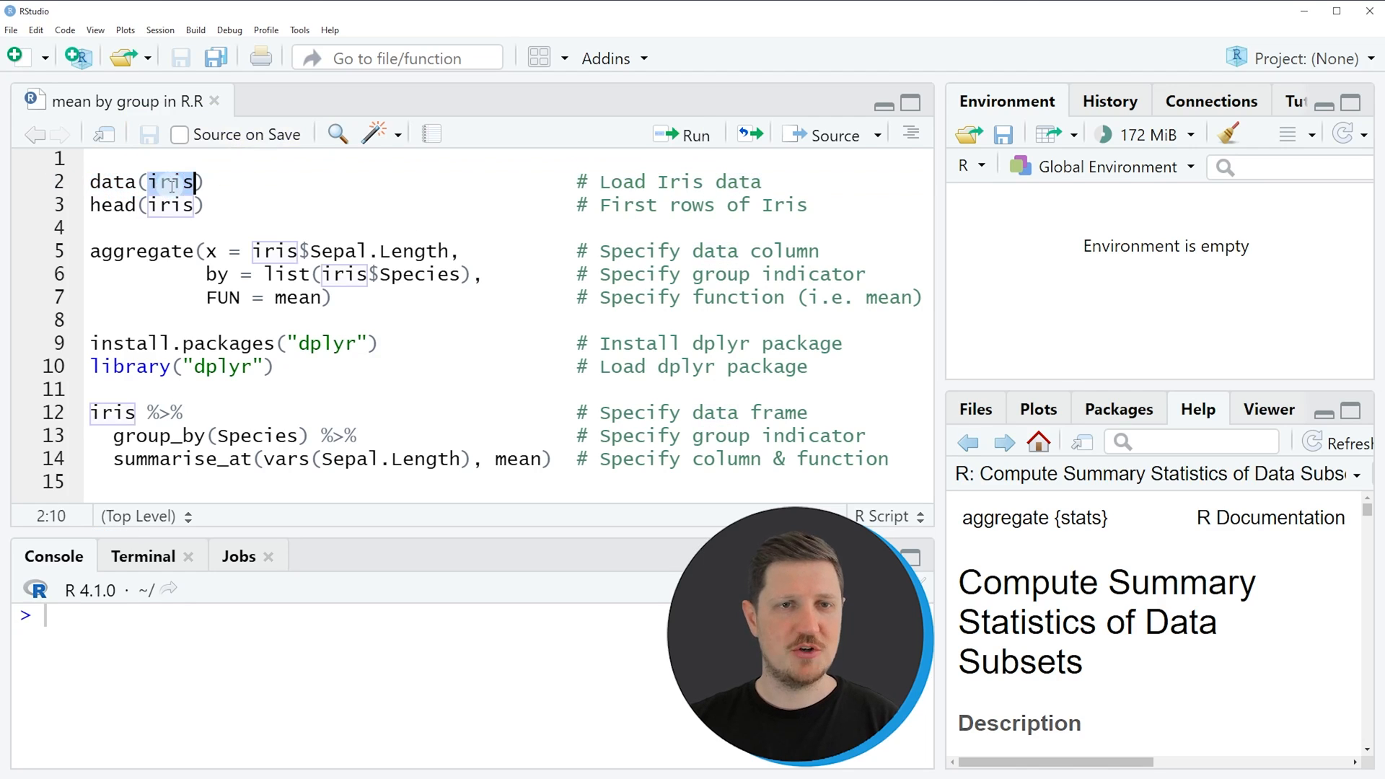
Run data(iris) on line 2 to load the iris dataset into the environment
left_click(98, 181)
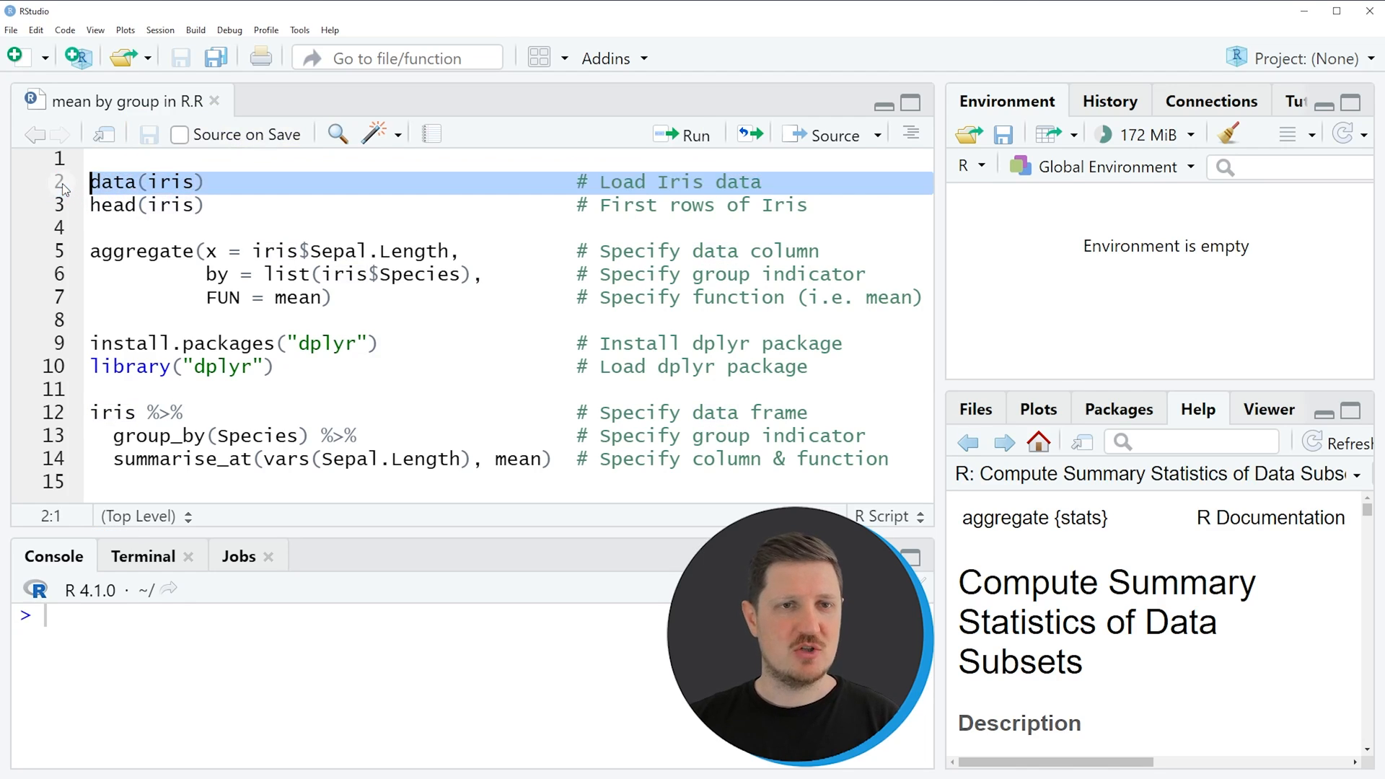
left_click(682, 135)
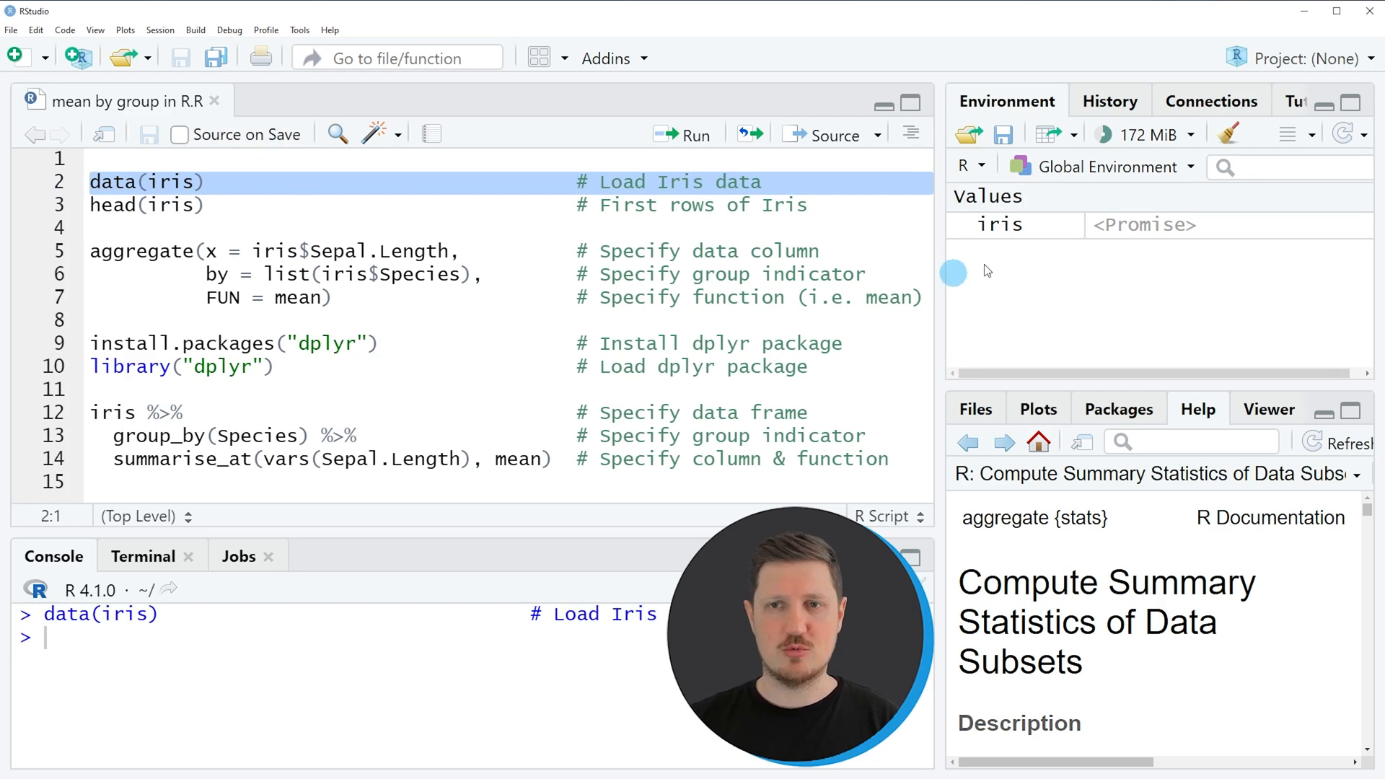
mouse_move(1002, 225)
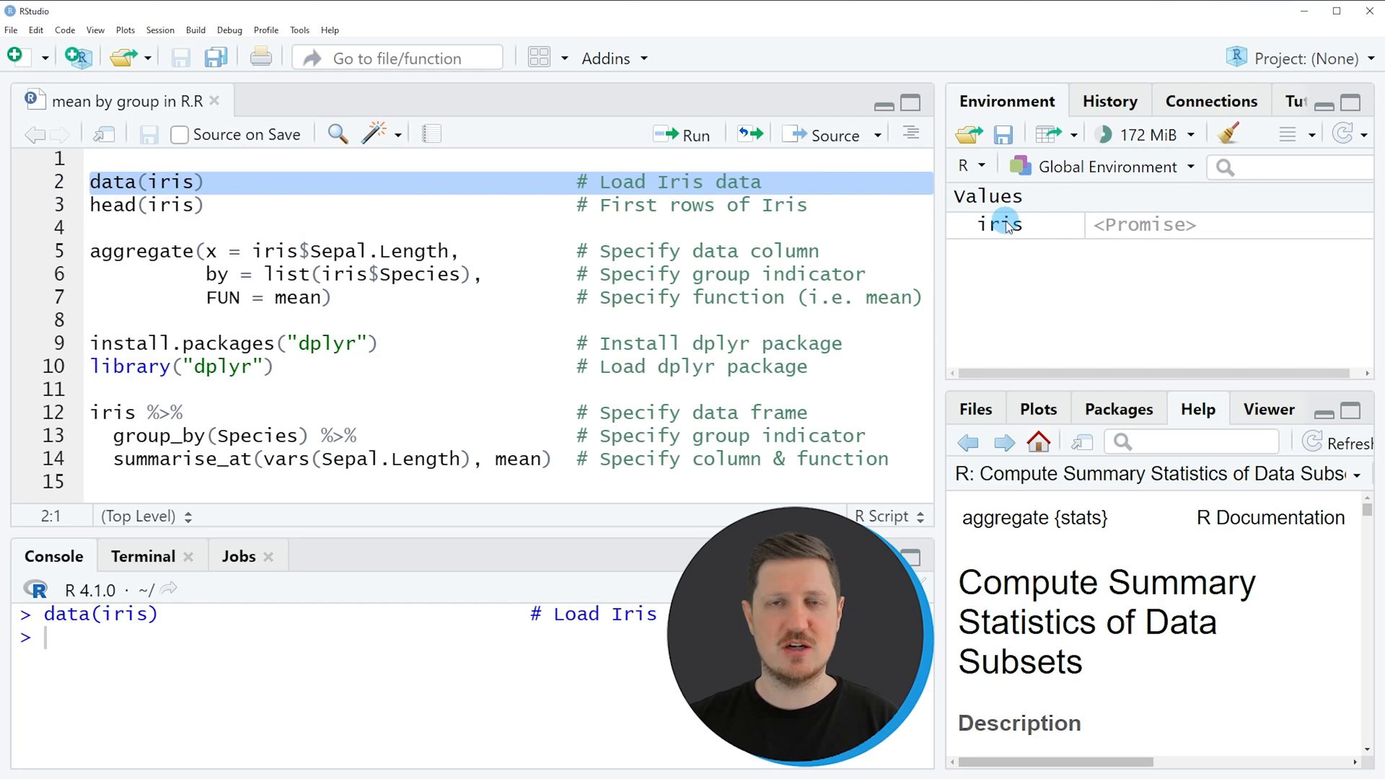
left_click(162, 205)
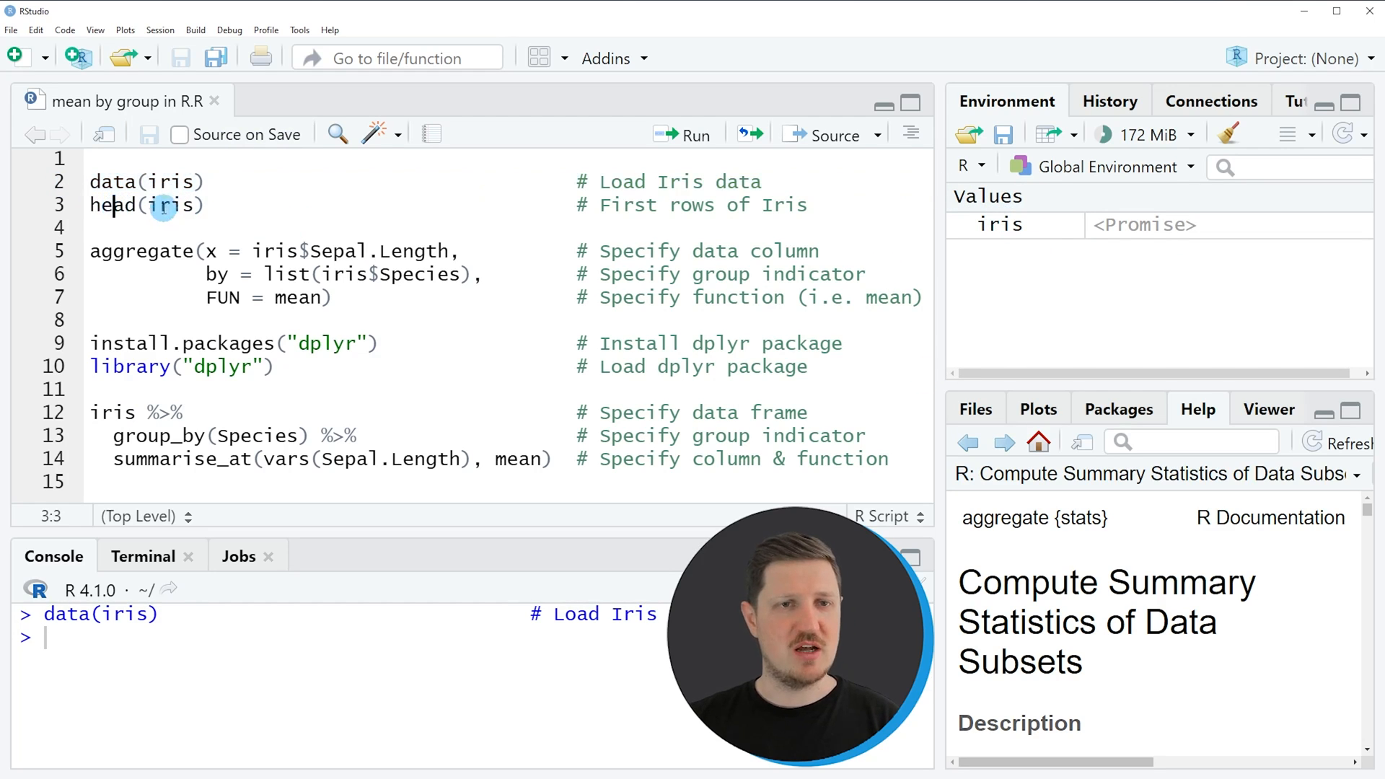
left_click(59, 205)
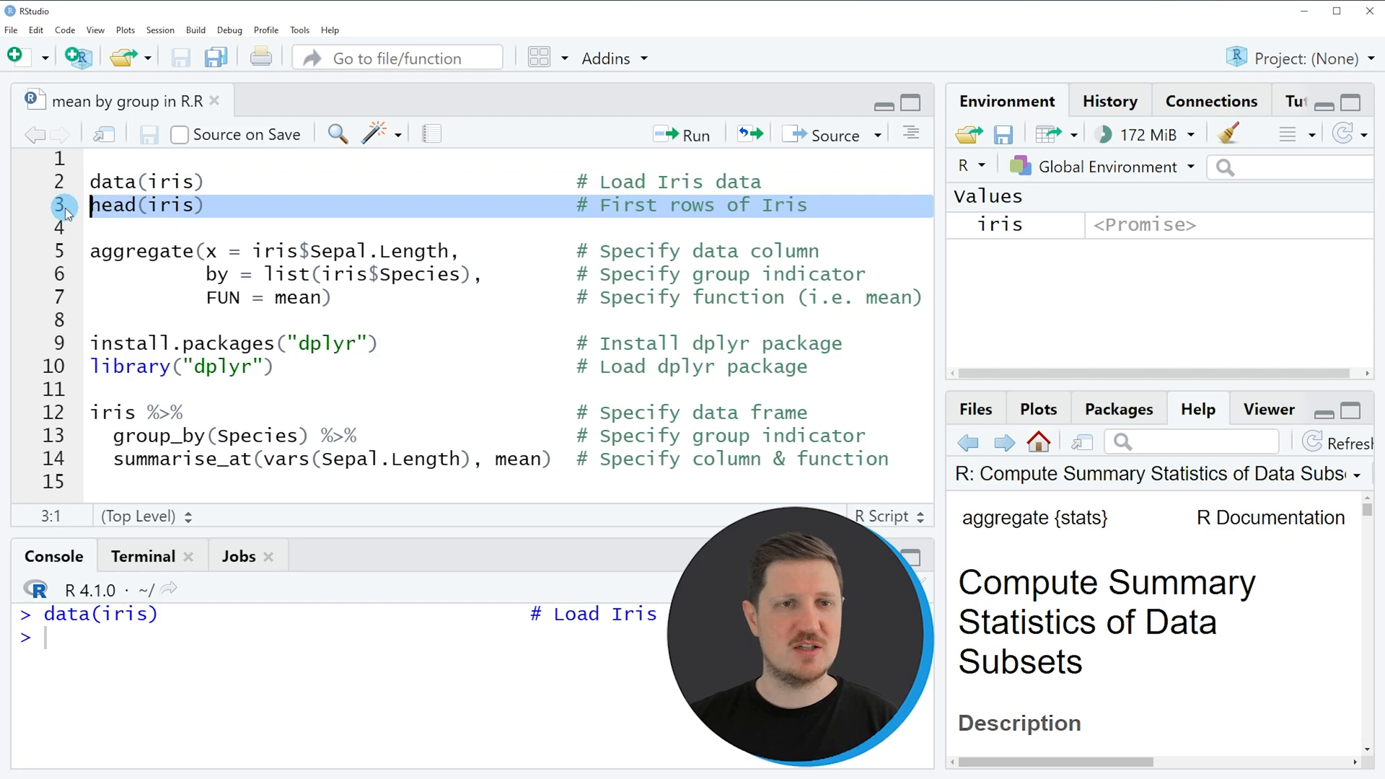
Run head(iris) to print six rows and highlight the Sepal.Length column name
left_click(682, 135)
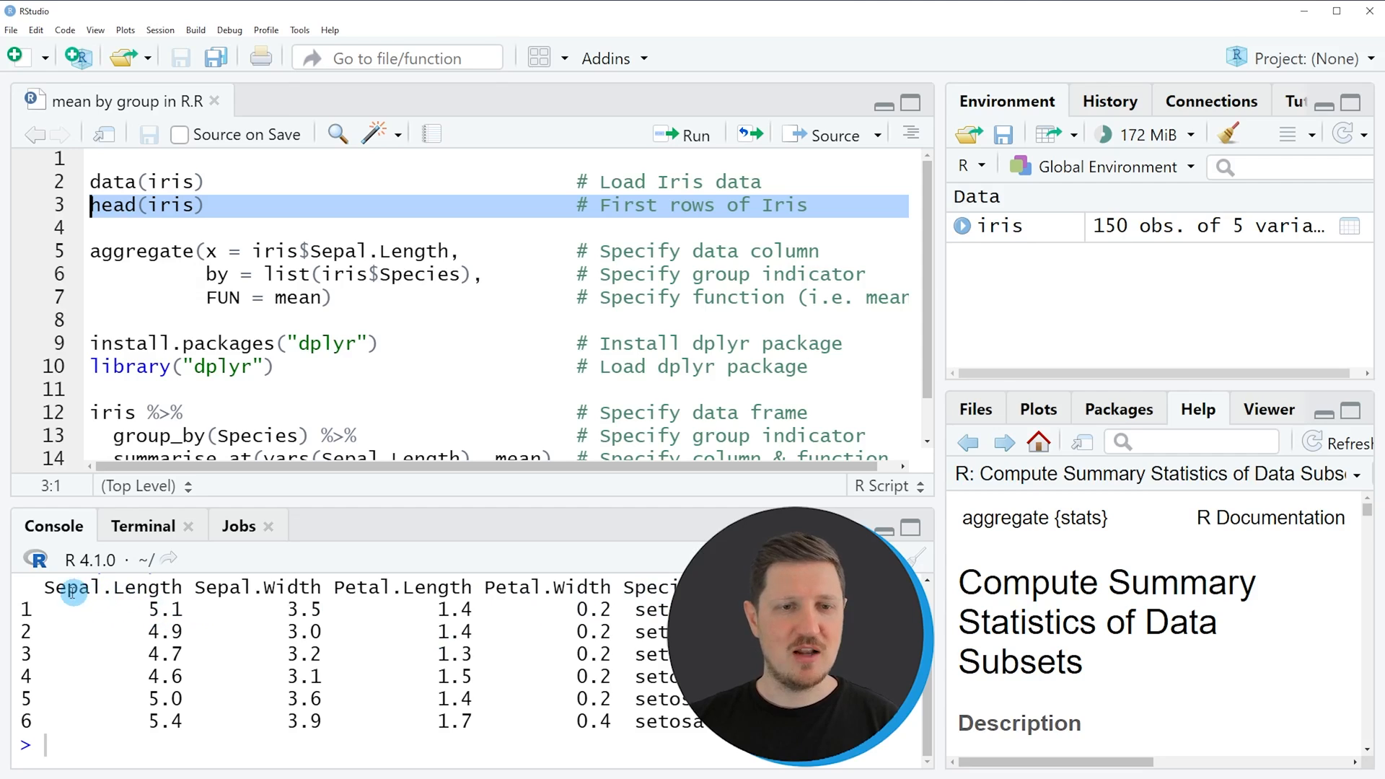
double_click(109, 587)
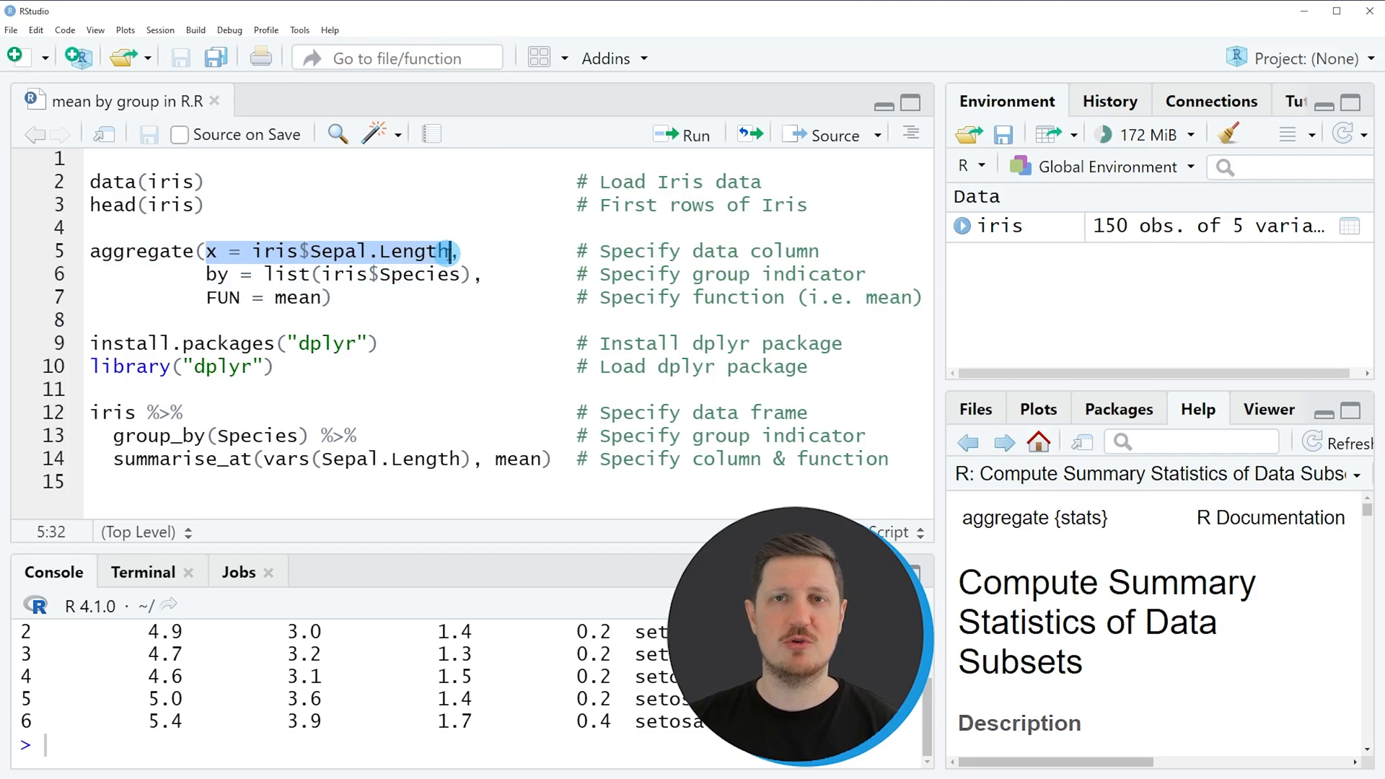
left_click(215, 274)
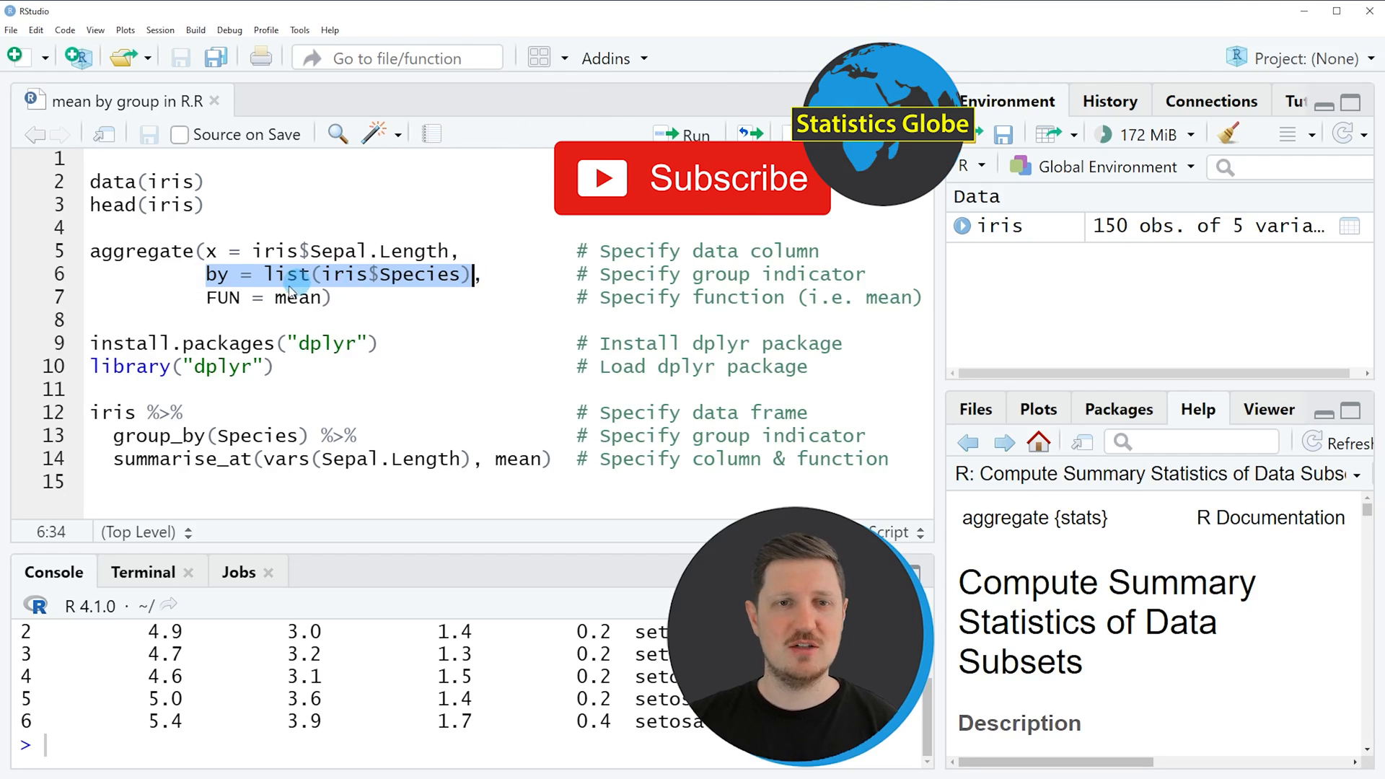
left_click(305, 297)
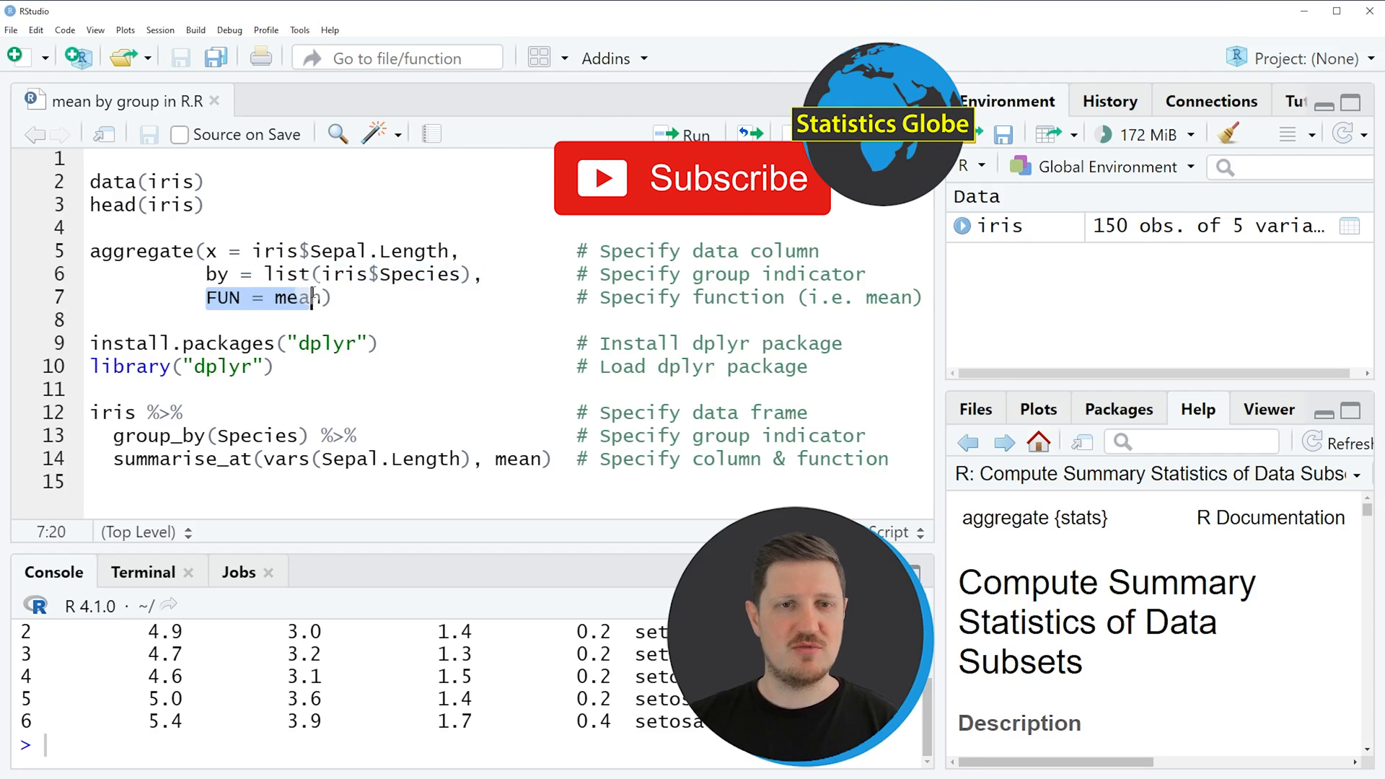
mouse_move(370, 292)
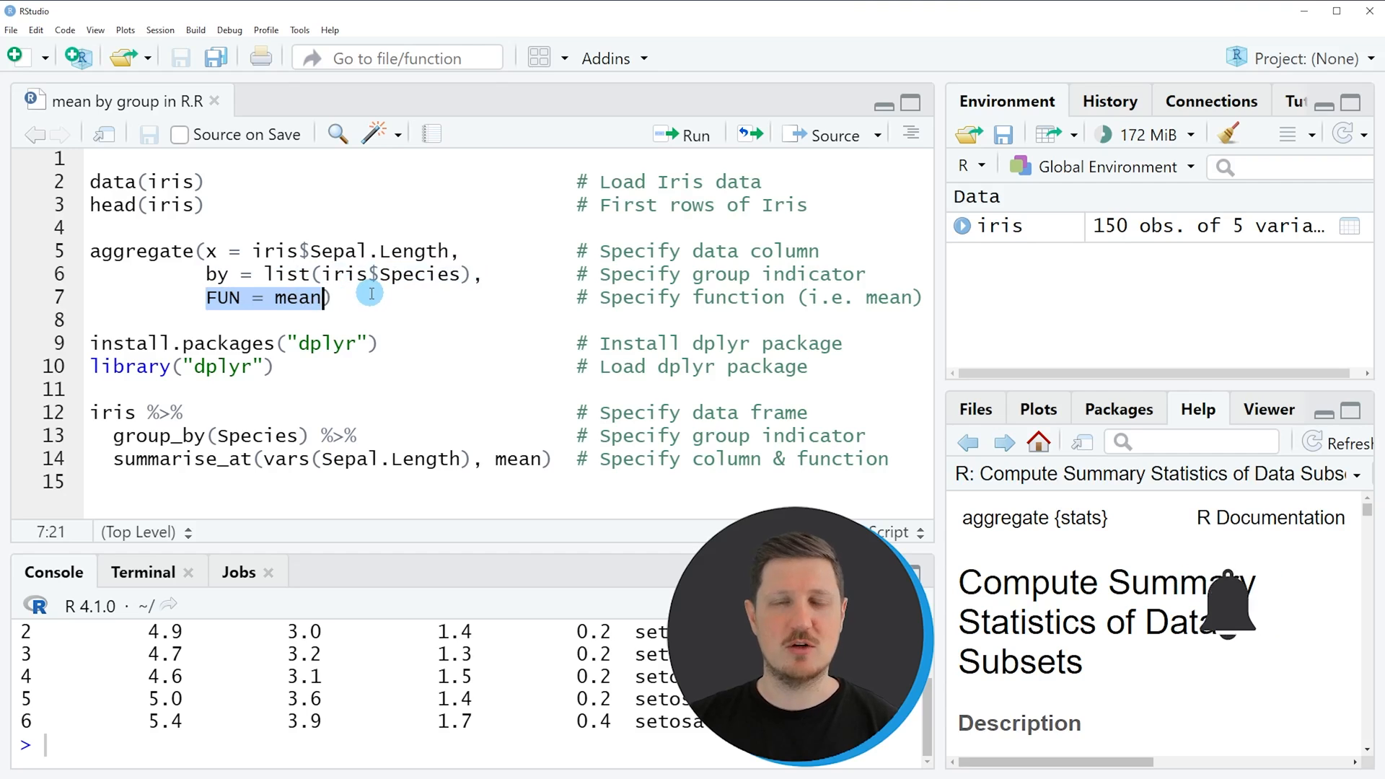
left_click(172, 274)
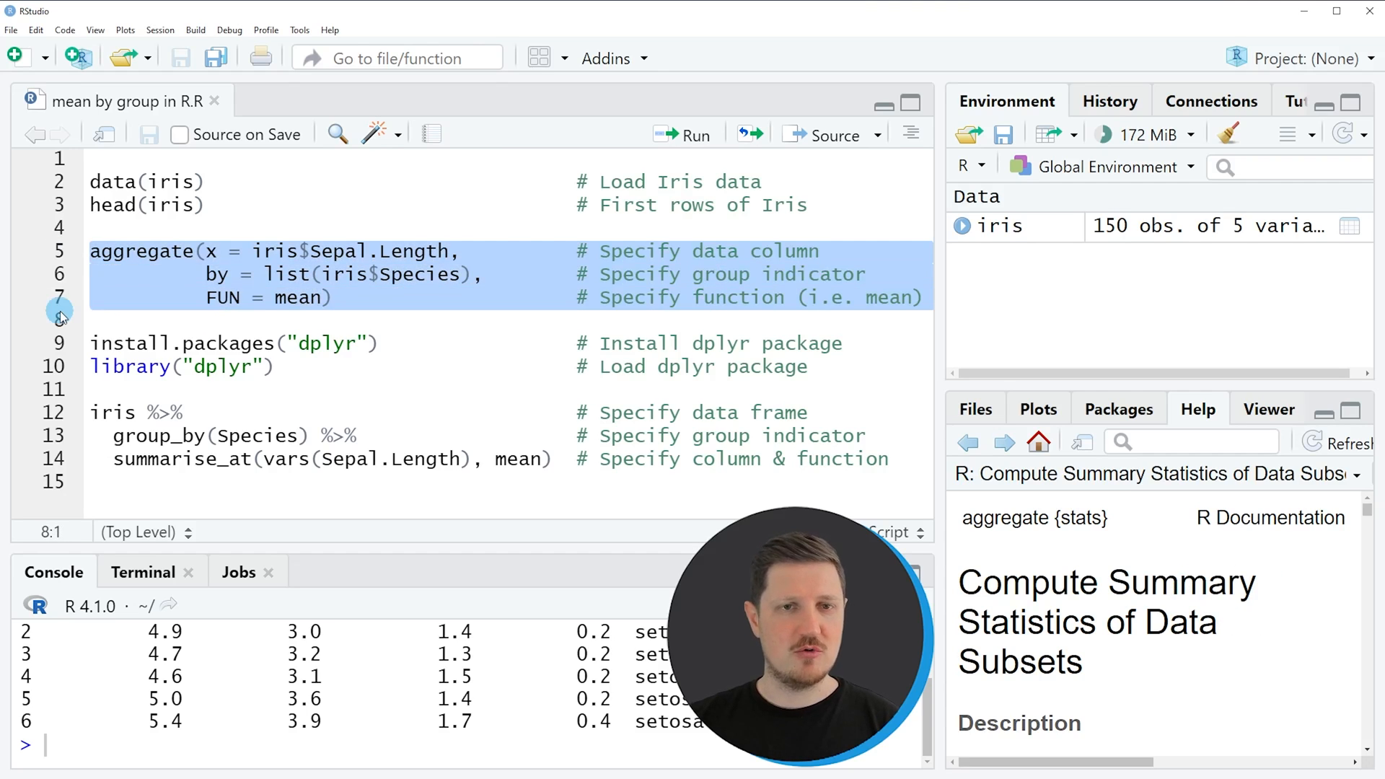
Run the aggregate() call, showing species means 5.006, 5.936 and 6.588
left_click(682, 134)
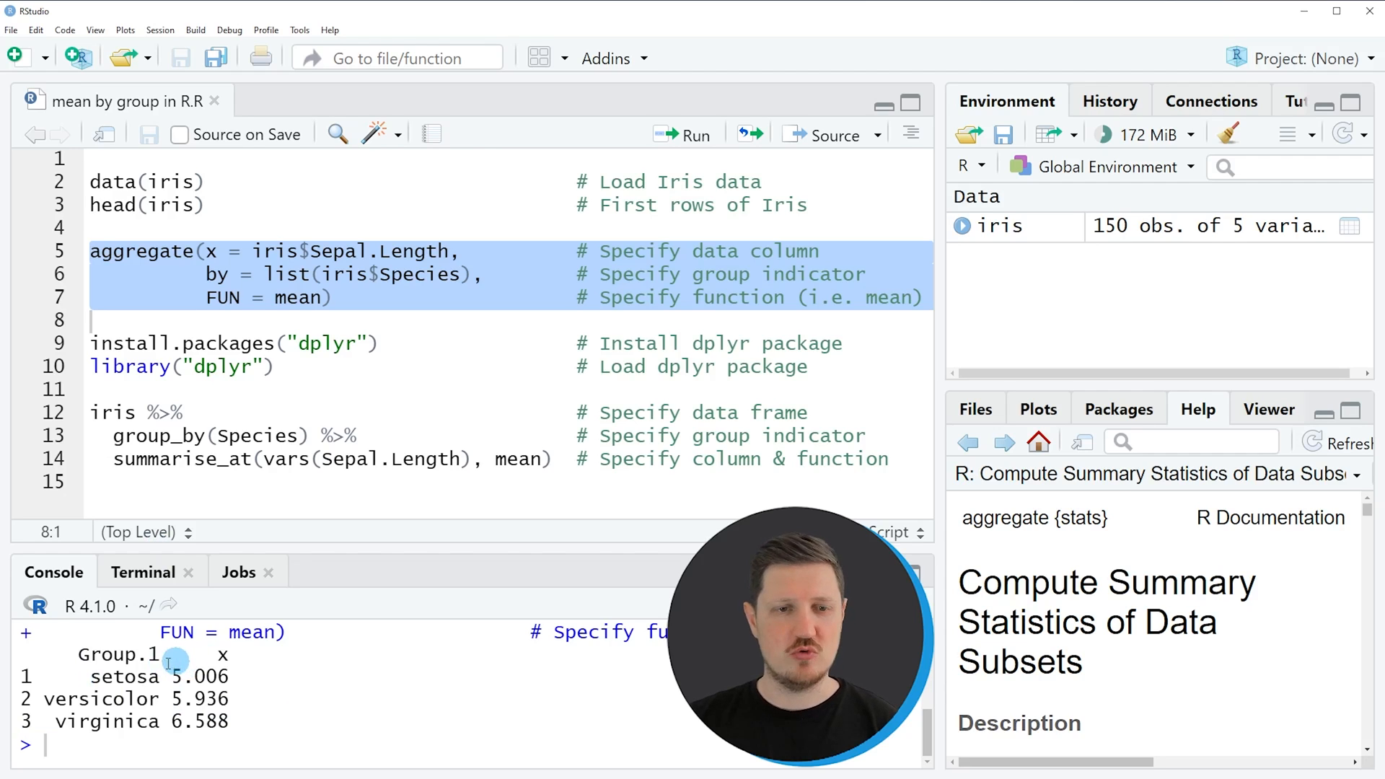
double_click(123, 676)
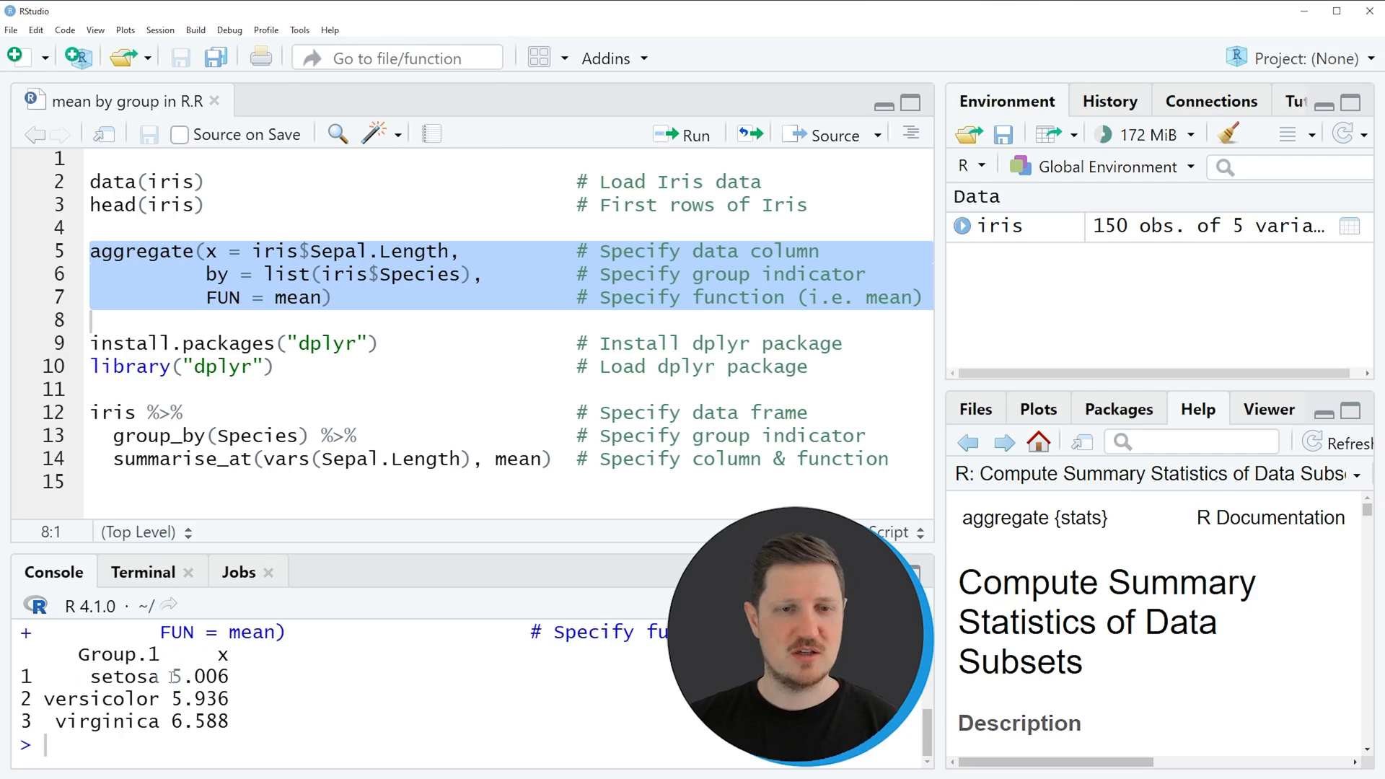
double_click(199, 676)
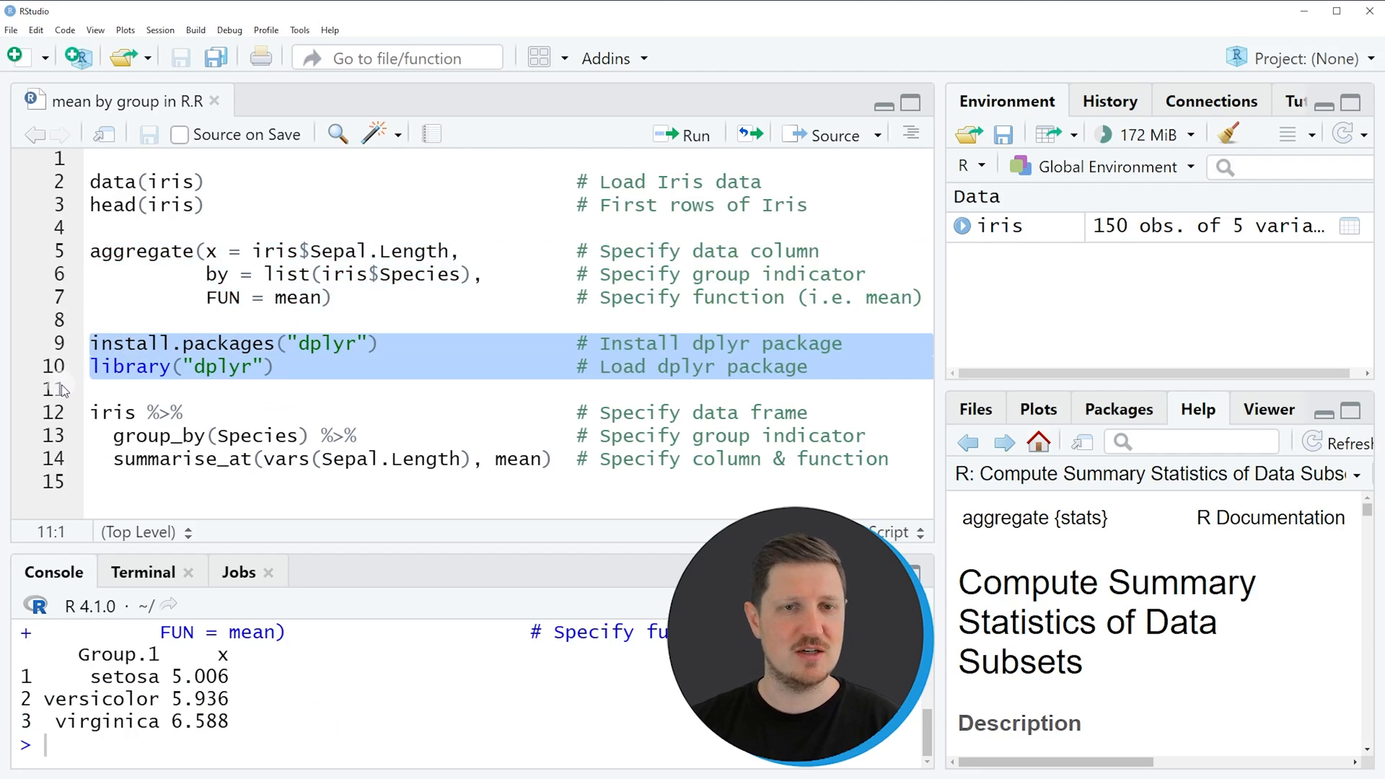
mouse_move(60, 344)
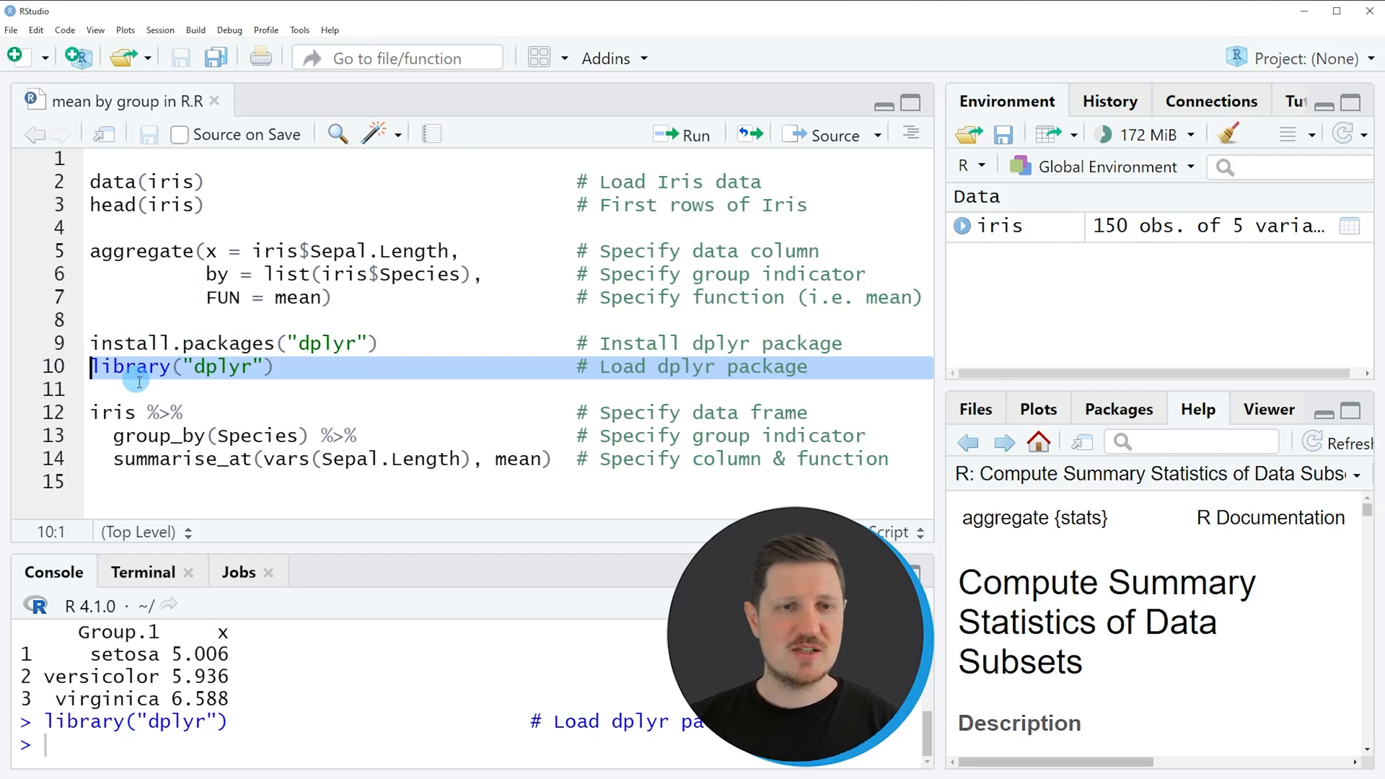
mouse_move(178, 399)
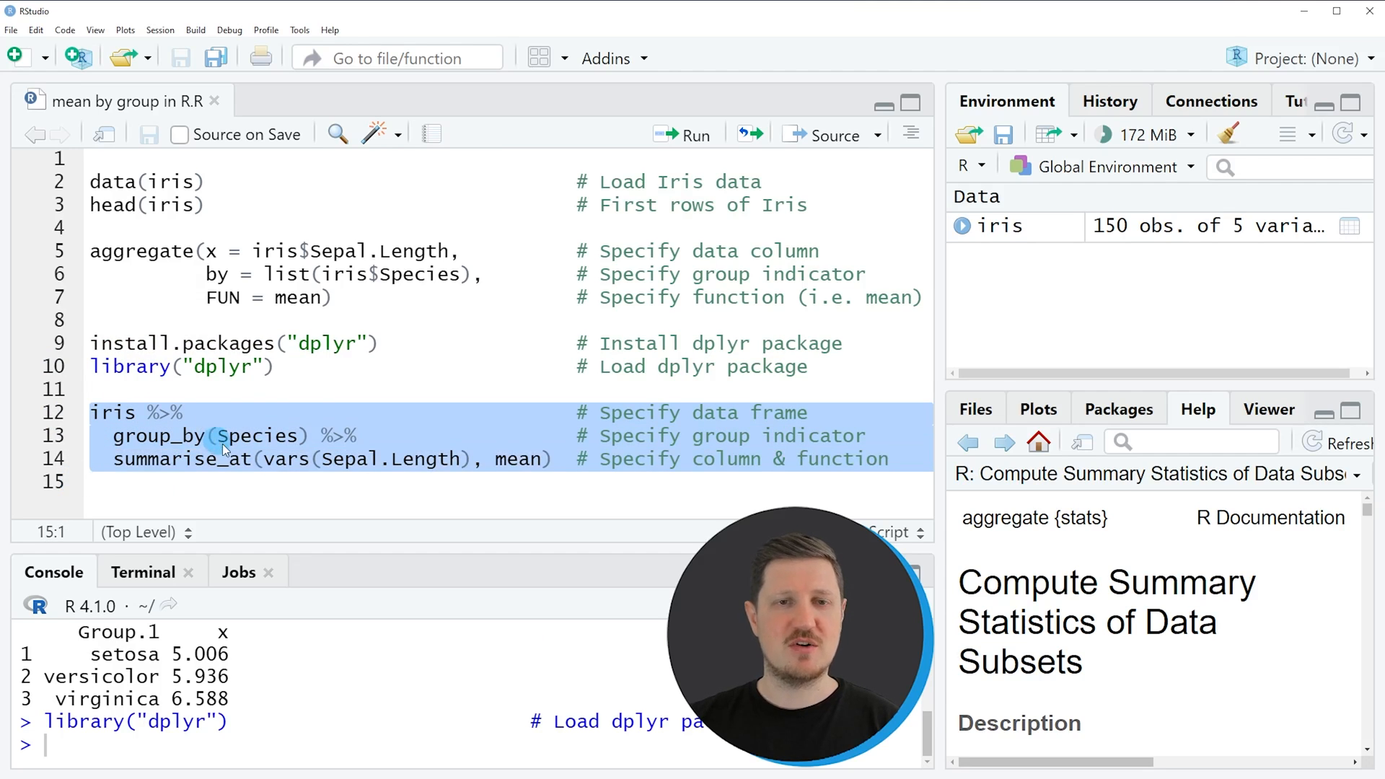
mouse_move(269, 413)
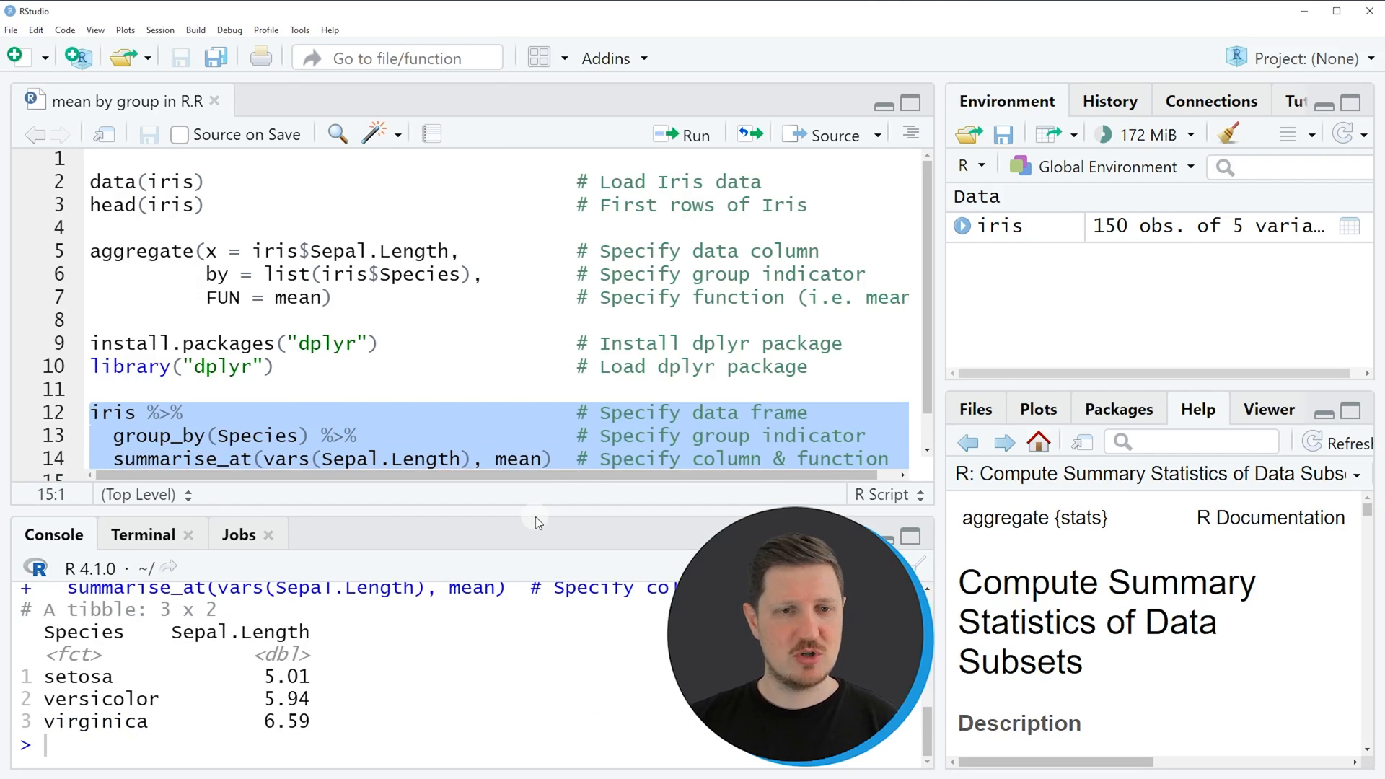
mouse_move(223, 673)
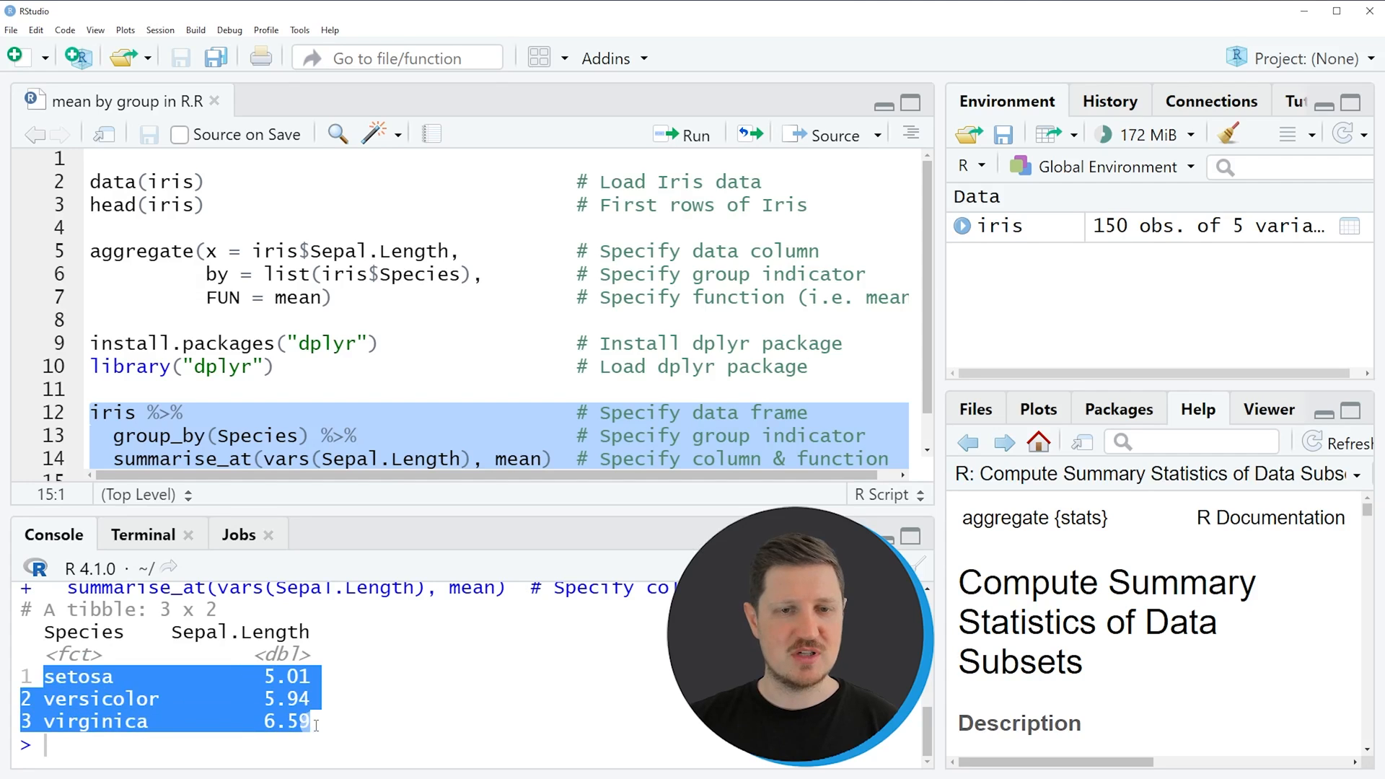
Clear the highlight on the dplyr tibble of means 5.01, 5.94 and 6.59
left_click(400, 712)
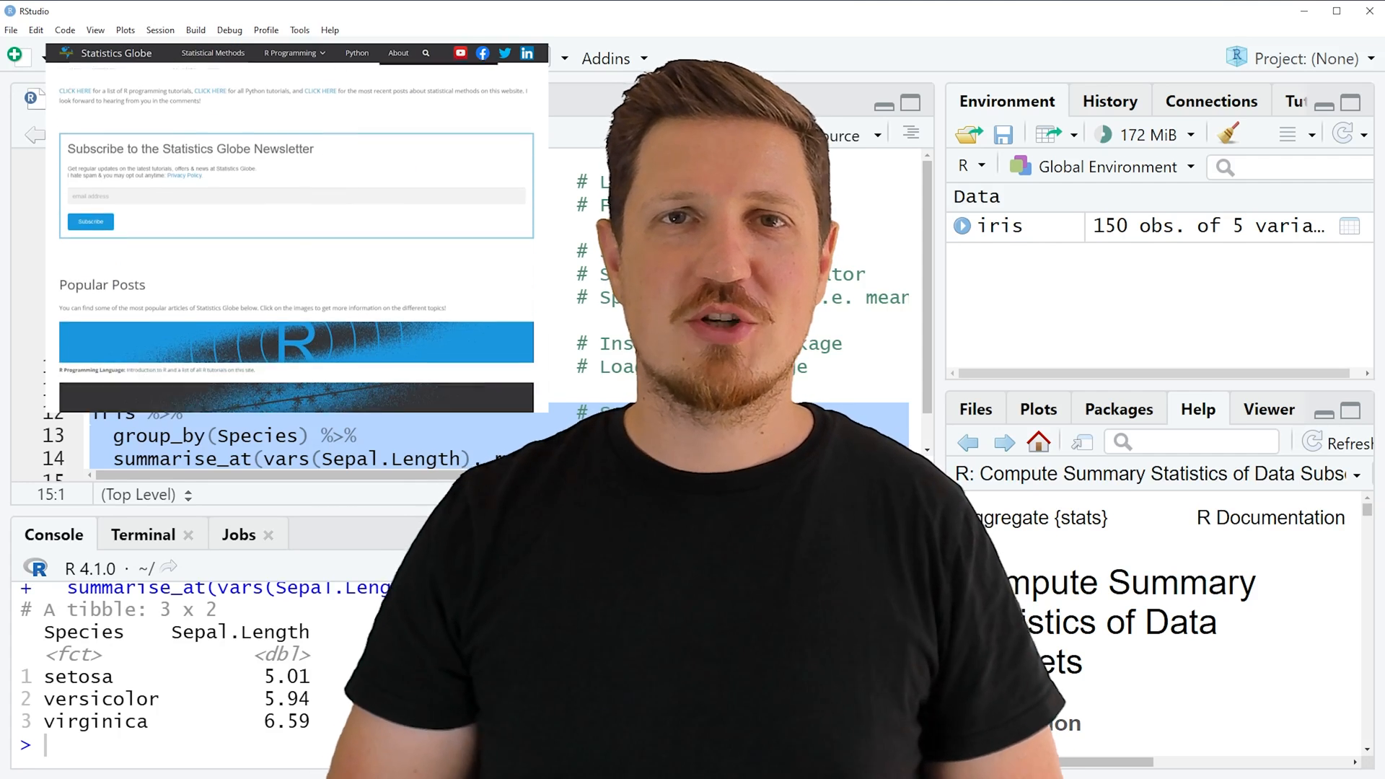
Open Graphics in R from Statistics Globe's R Programming menu and scroll through it
scroll("down", 3)
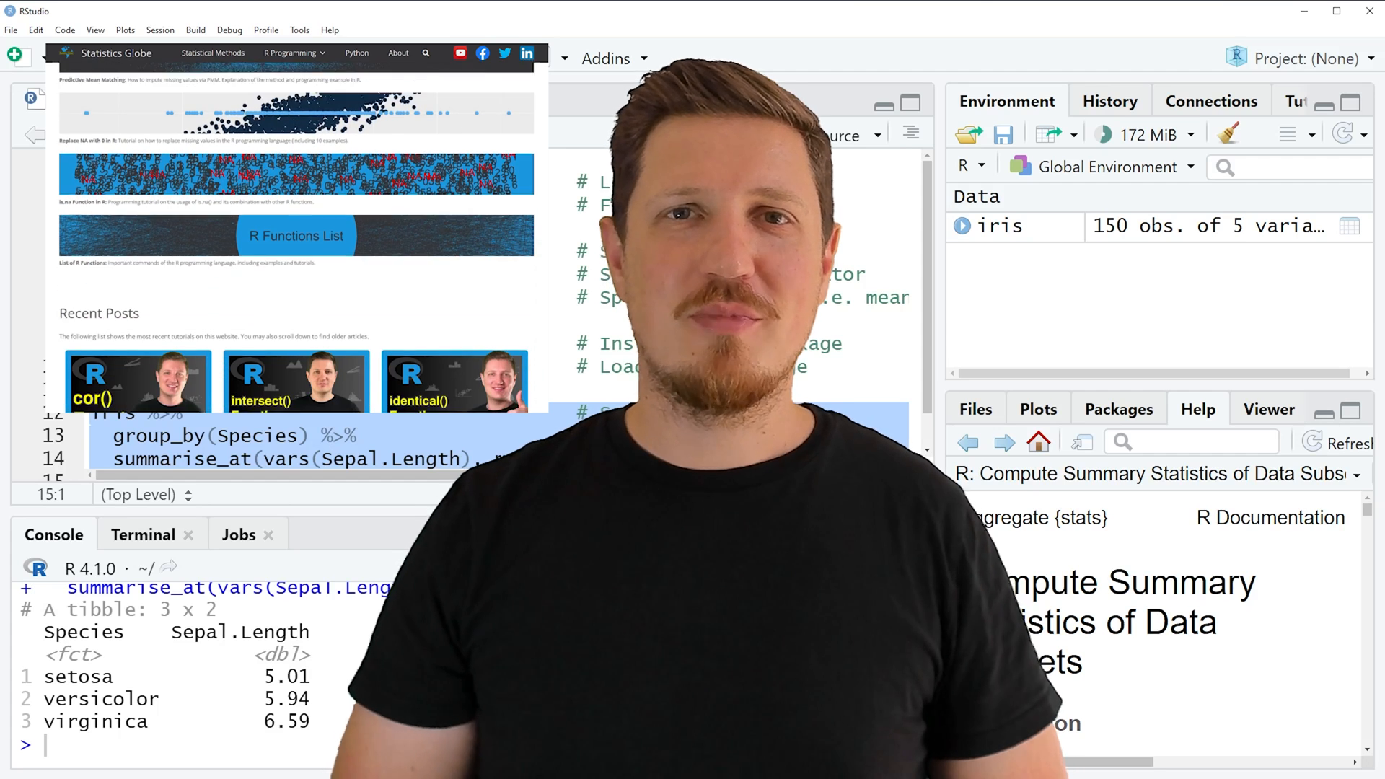
scroll("down", 3)
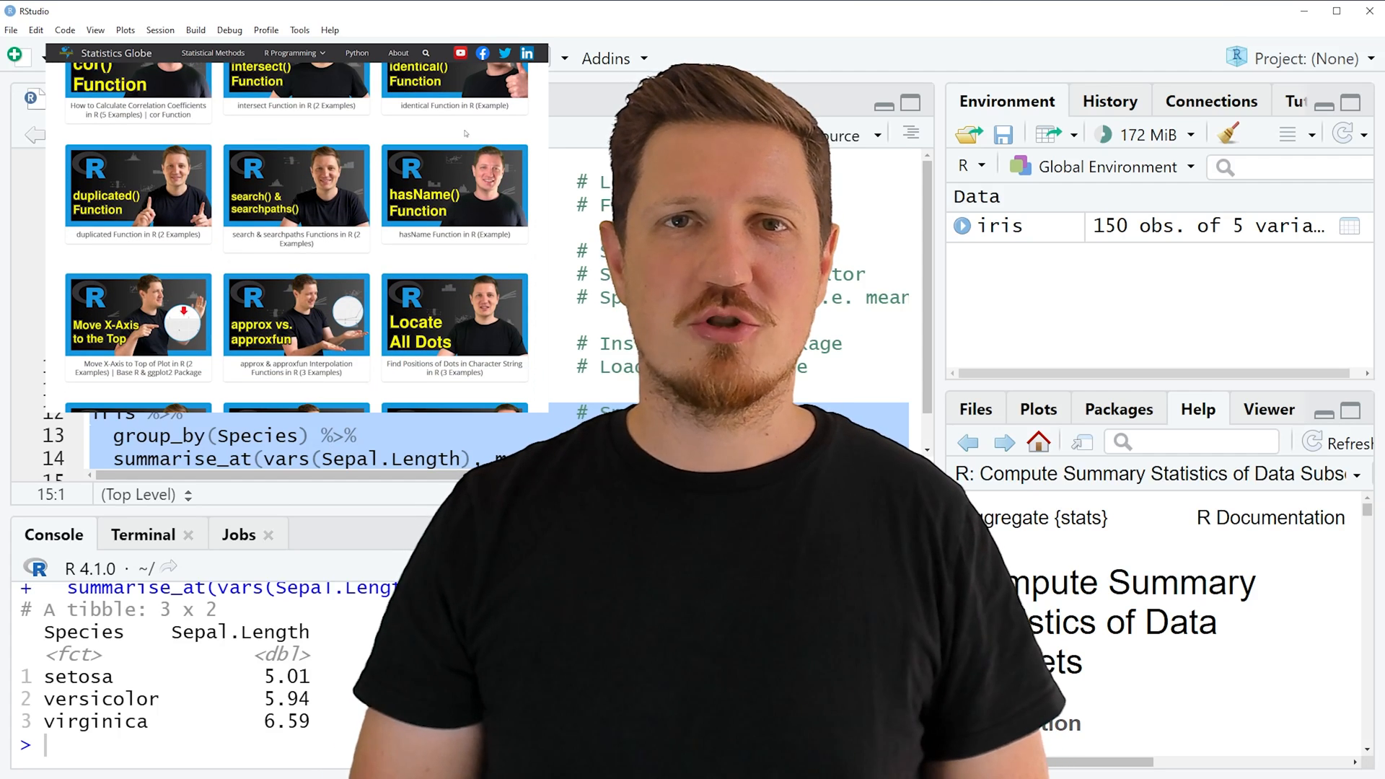
left_click(295, 53)
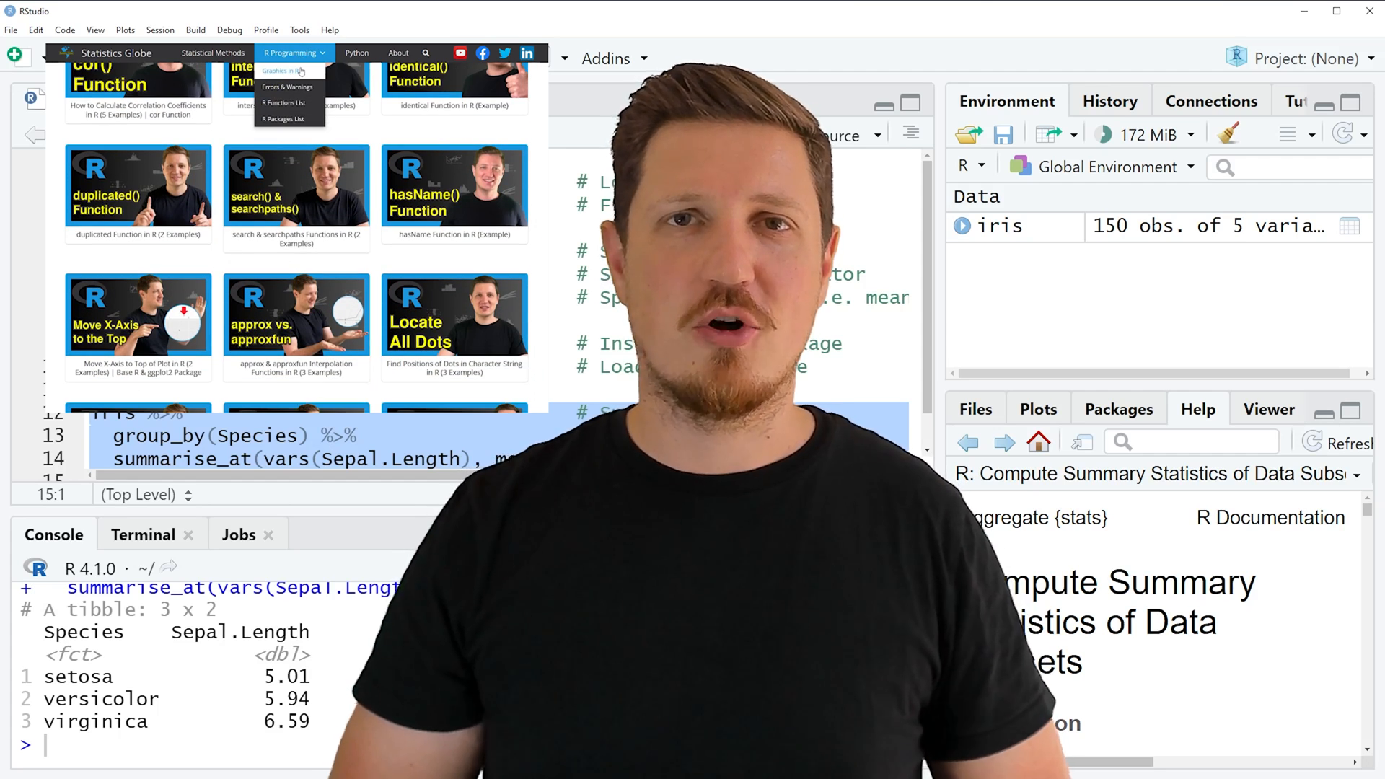
left_click(282, 71)
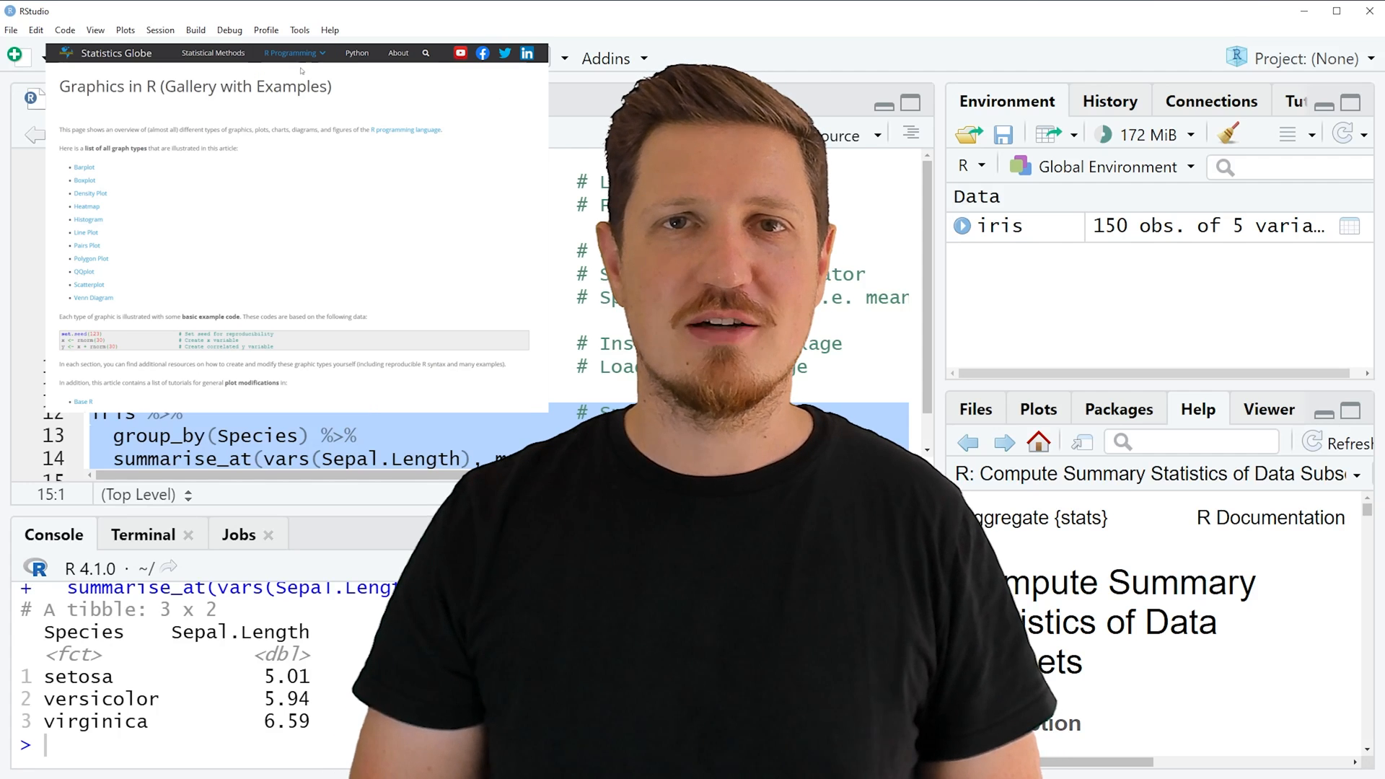
scroll("down", 3)
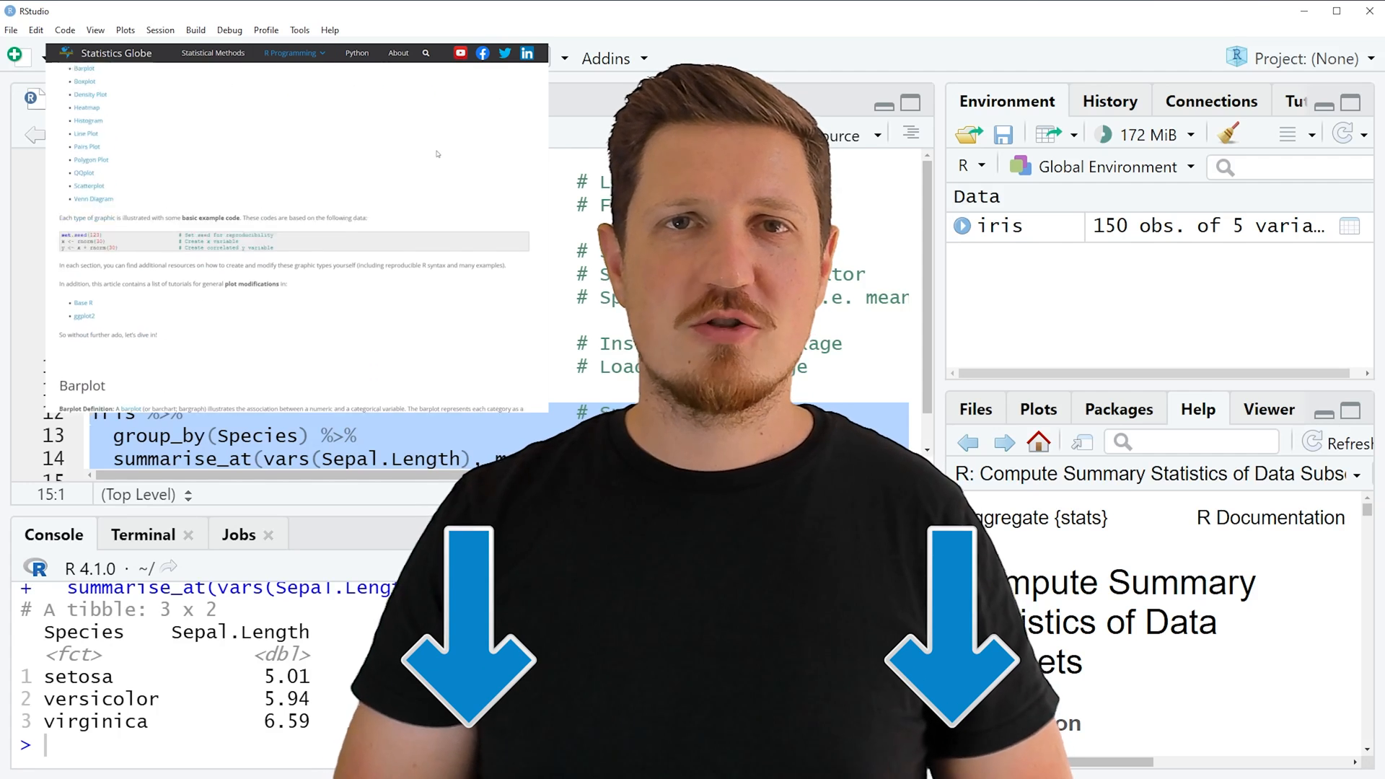
scroll("down", 3)
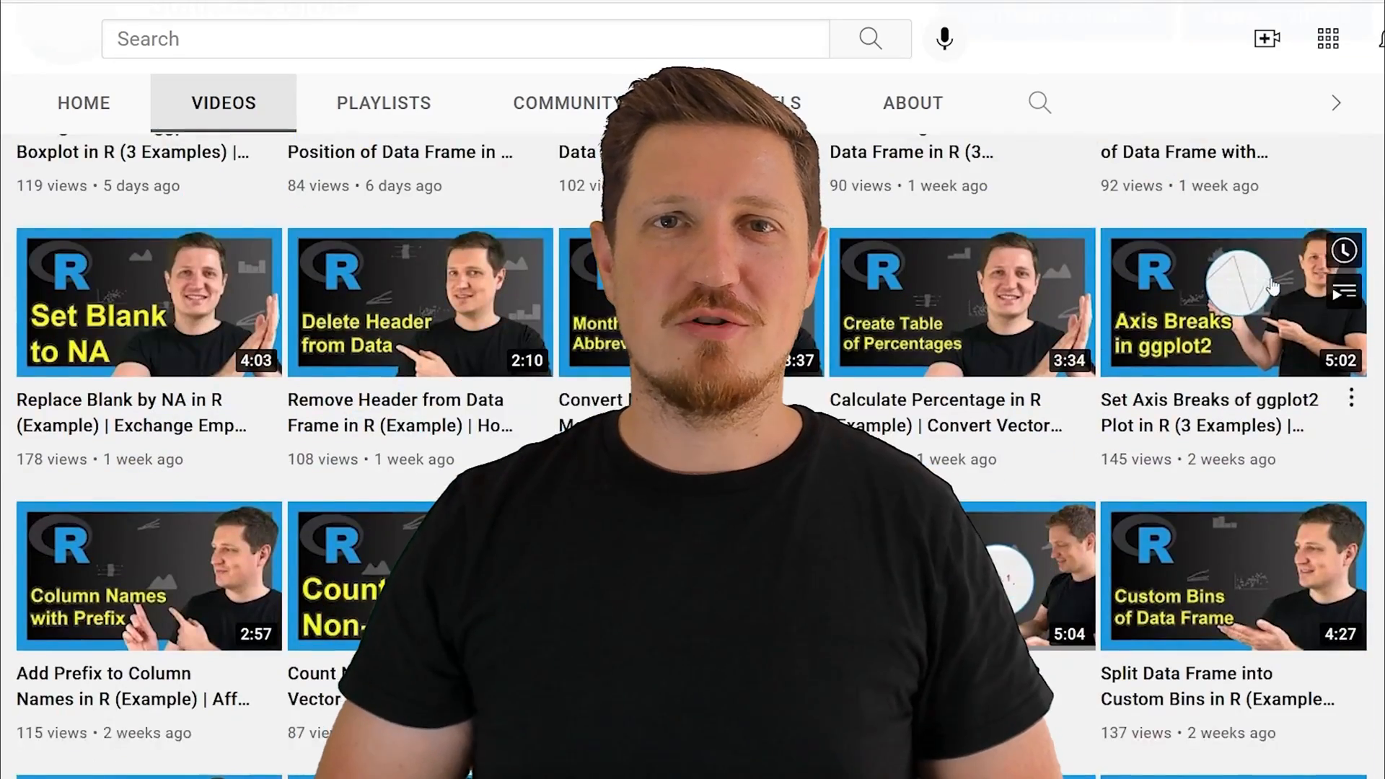
scroll("down", 3)
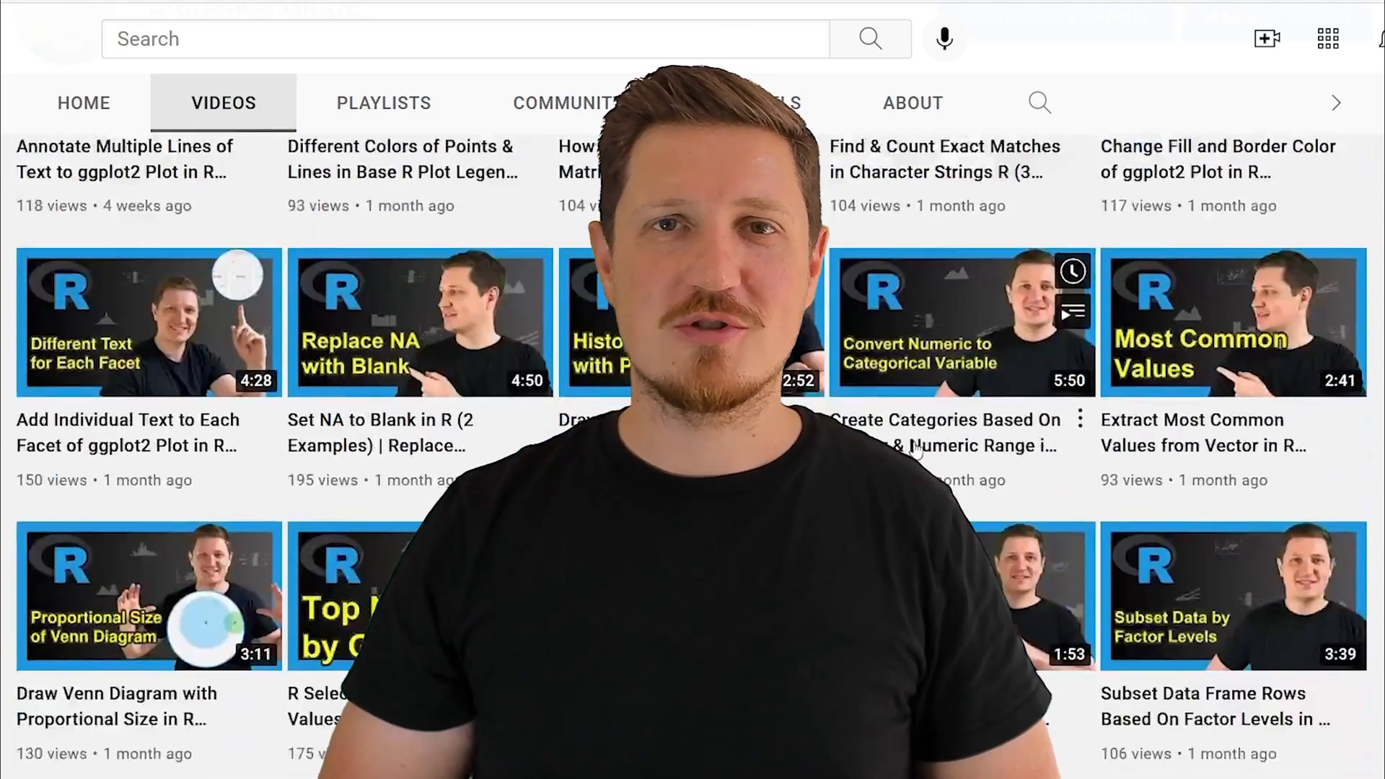
scroll("down", 3)
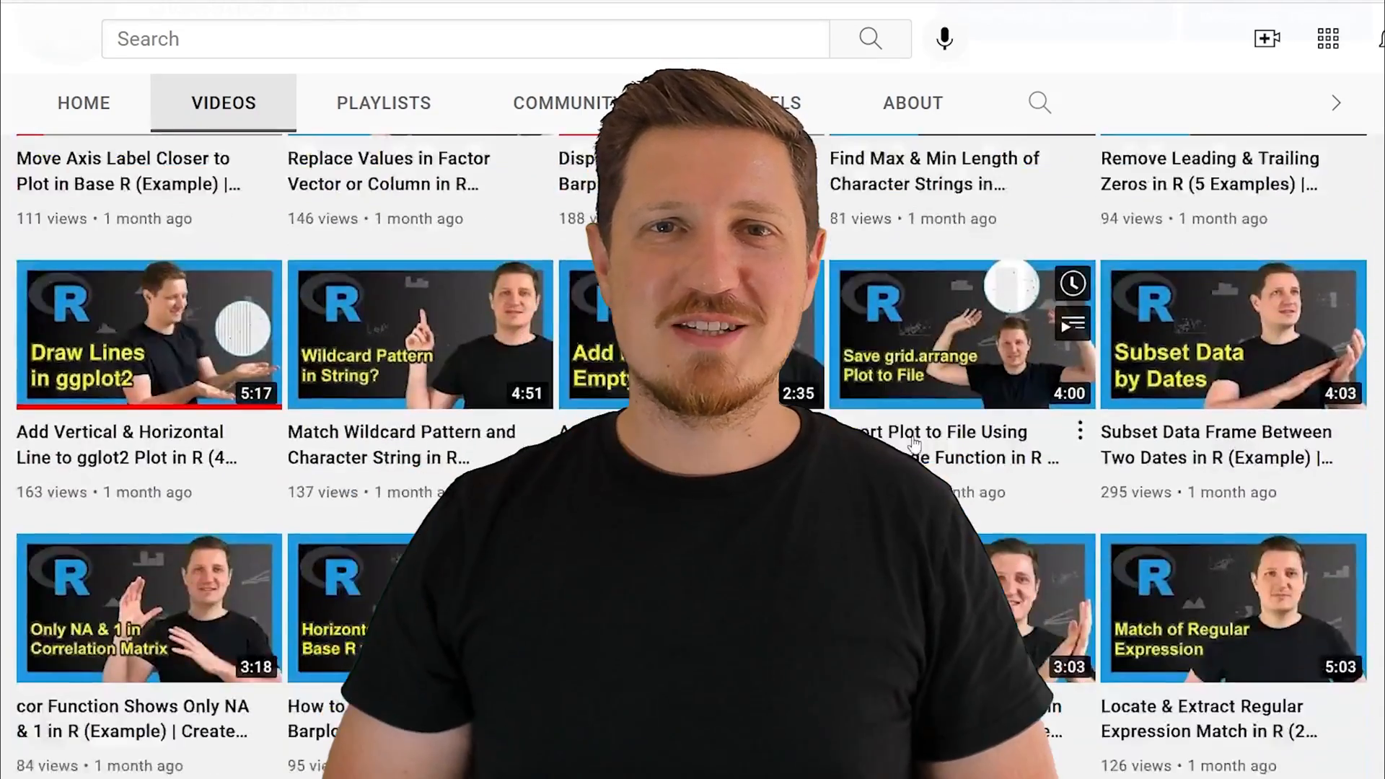
scroll("down", 3)
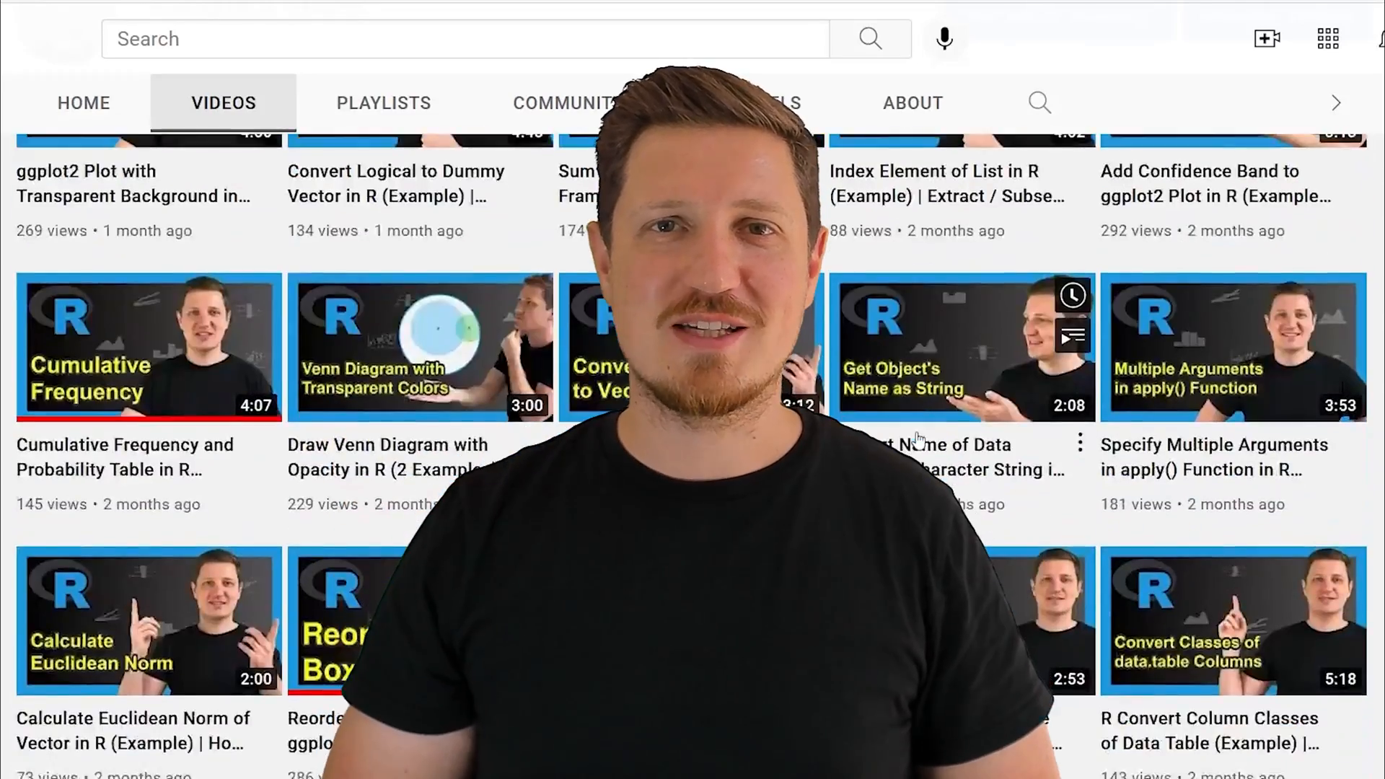